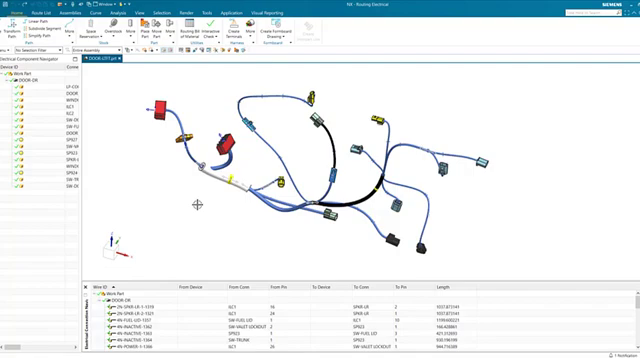
mouse_move(200, 208)
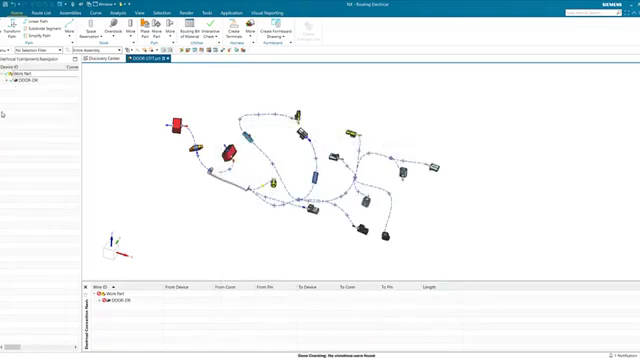
- Expand the DOOR-DR harness in the Electrical Component Navigator to list its devices
click(18, 103)
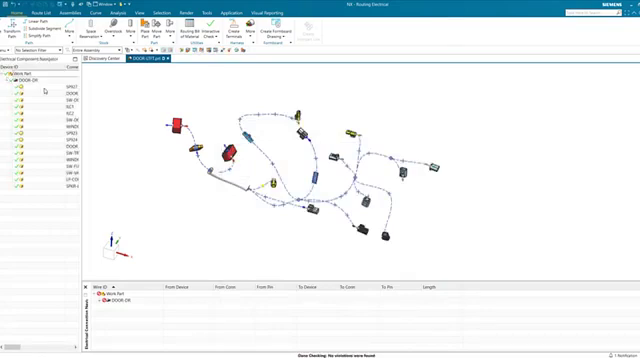
mouse_move(139, 210)
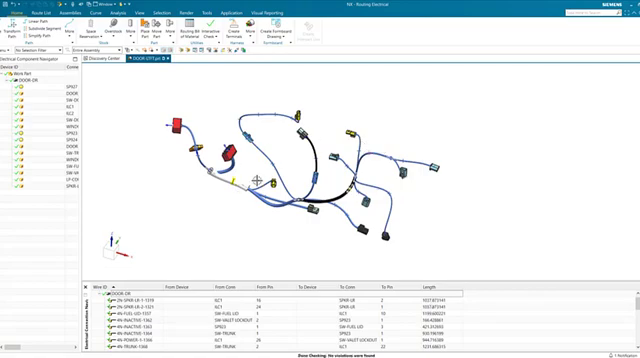
mouse_move(493, 310)
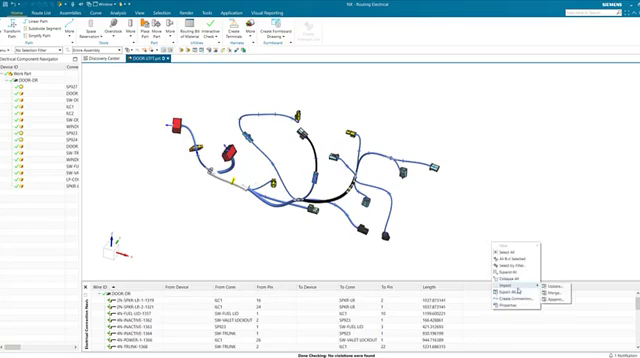
click(513, 291)
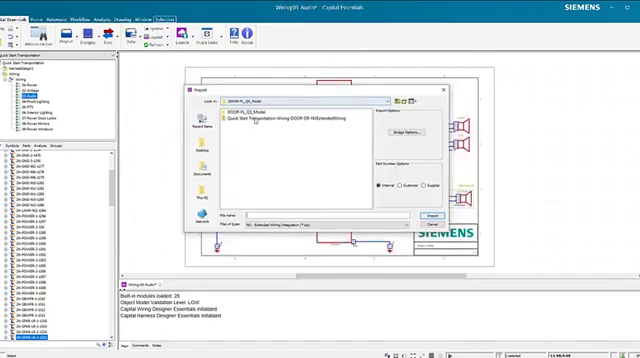
- Select the Quick Start Transportation-Wiring-DOOR-DR-NXExtendedWiring file for import into Capital
click(280, 125)
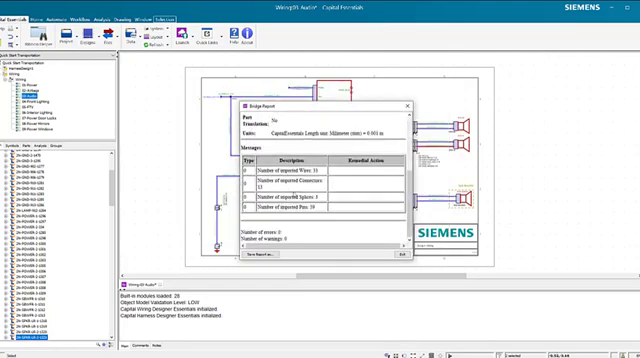
- Close the Bridge Report and confirm wire 2N-SPKR-LR-2-1321 shows length 1037.873341
click(407, 105)
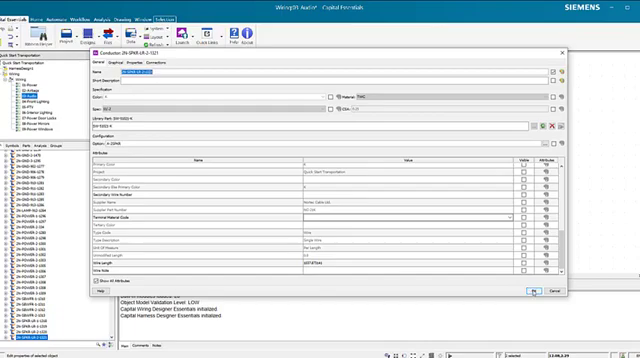
click(518, 292)
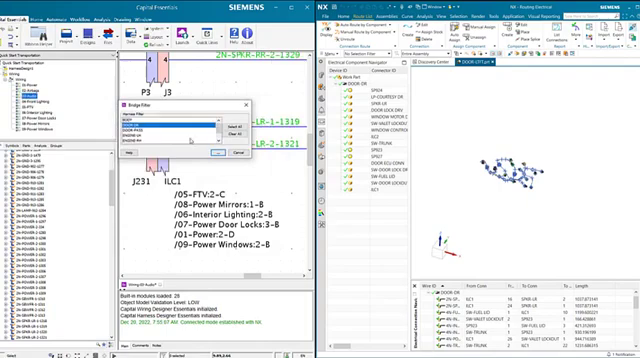
- Confirm the selected harness in the Bridge Filter dialog with OK
click(222, 152)
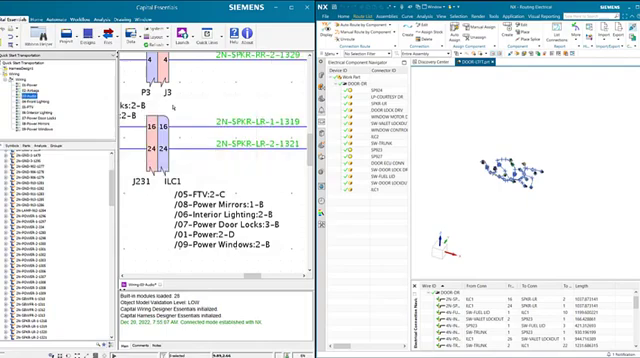